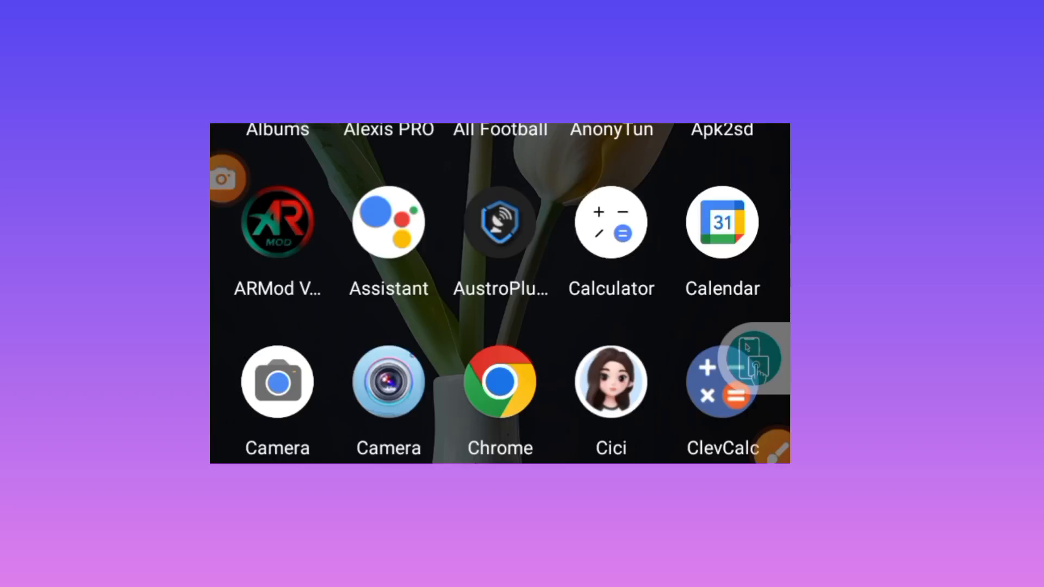
# Step: Search the Play Store for 'minapronet vpn' and scroll to the MinaProNet - AIO Tunnel VPN result
pyautogui.scroll(-3)
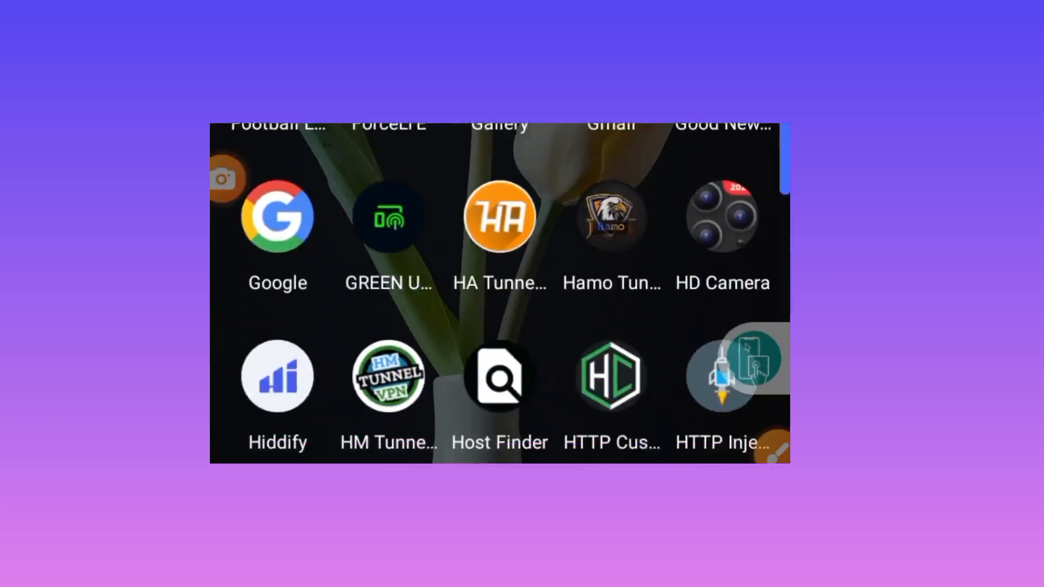
pyautogui.scroll(-3)
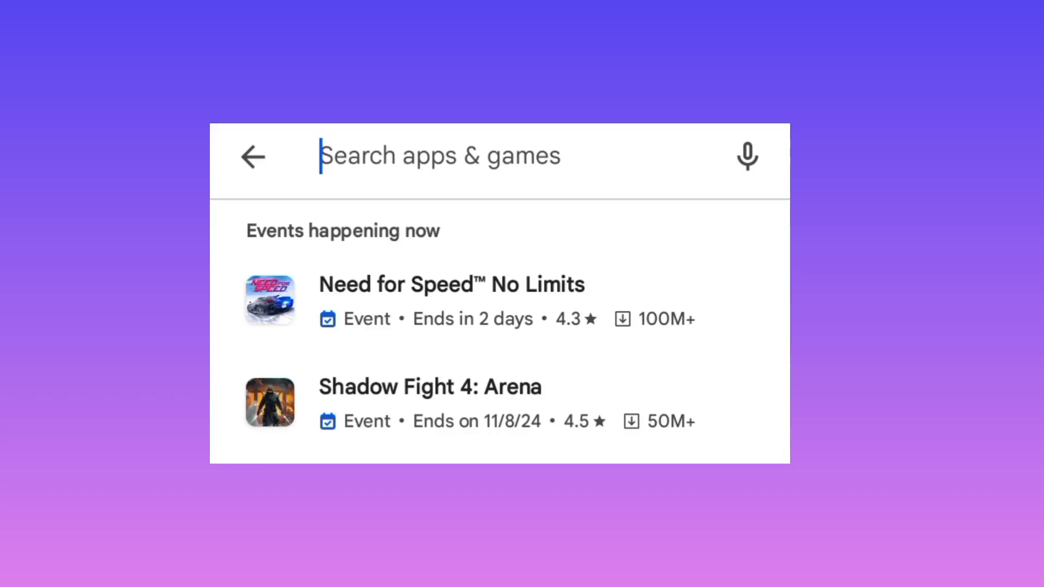
pyautogui.write('min')
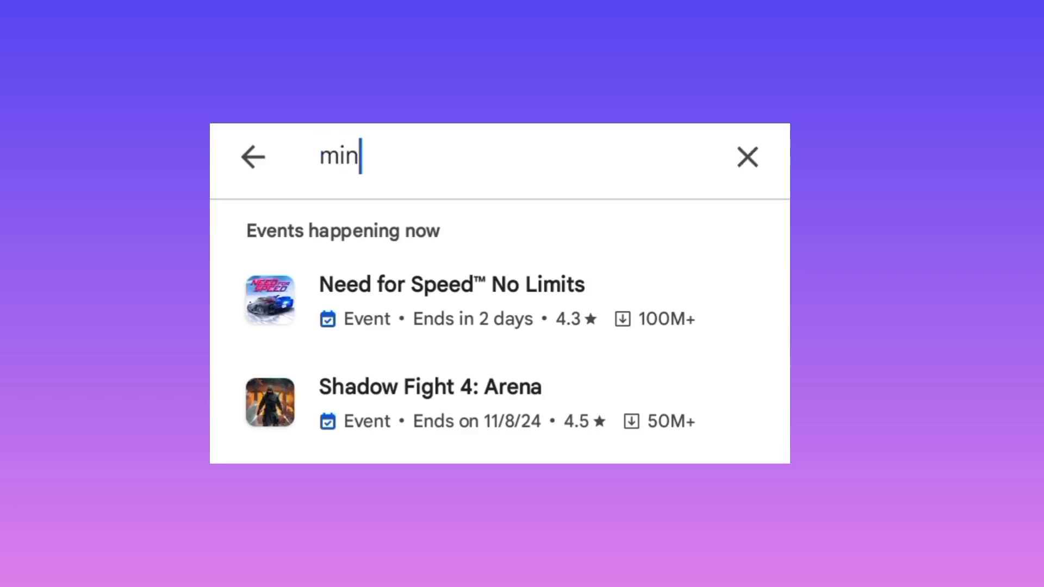
pyautogui.write('apronet vpn')
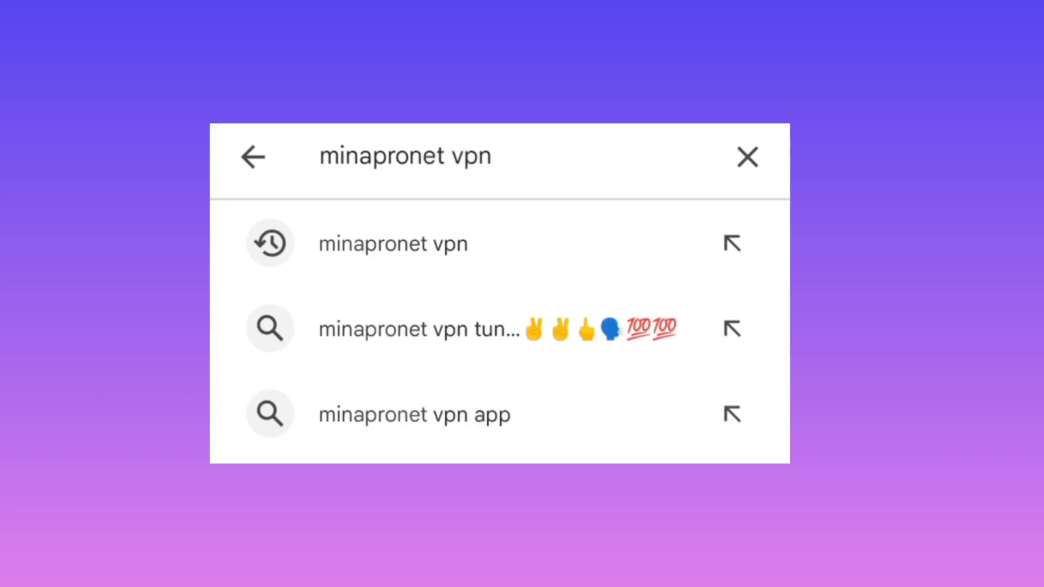
pyautogui.click(748, 158)
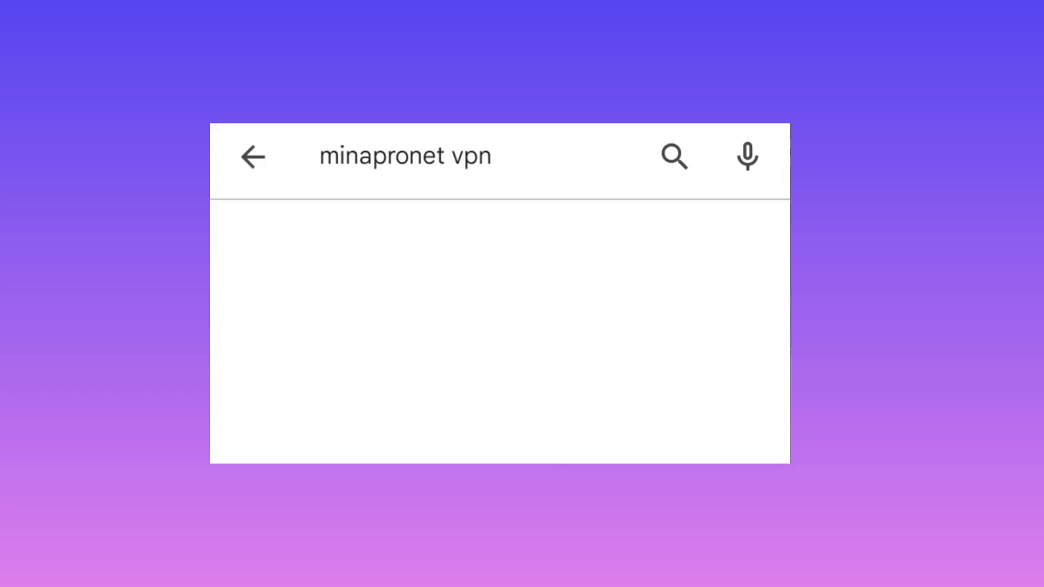
pyautogui.click(676, 159)
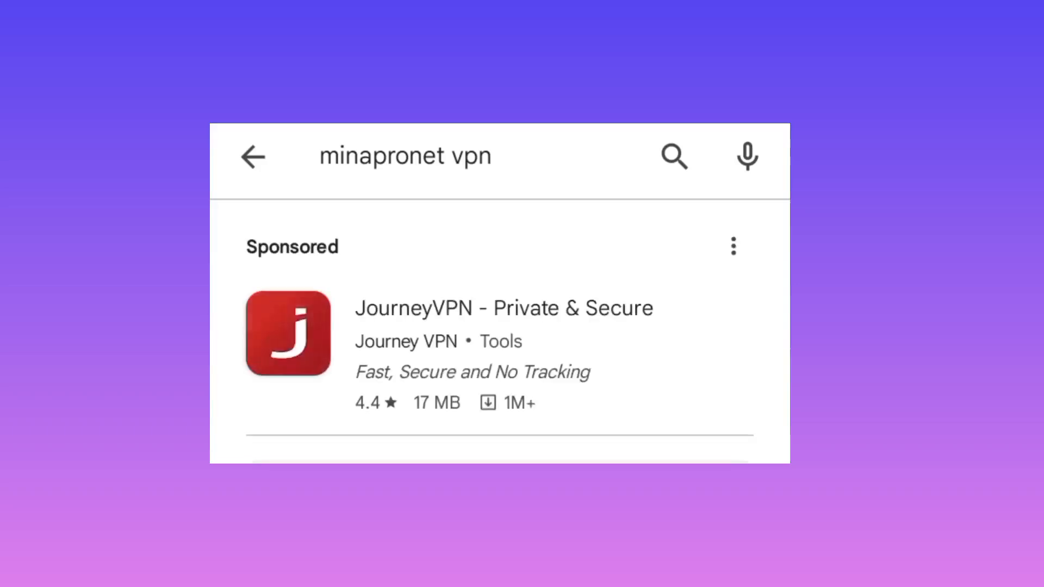
pyautogui.scroll(-3)
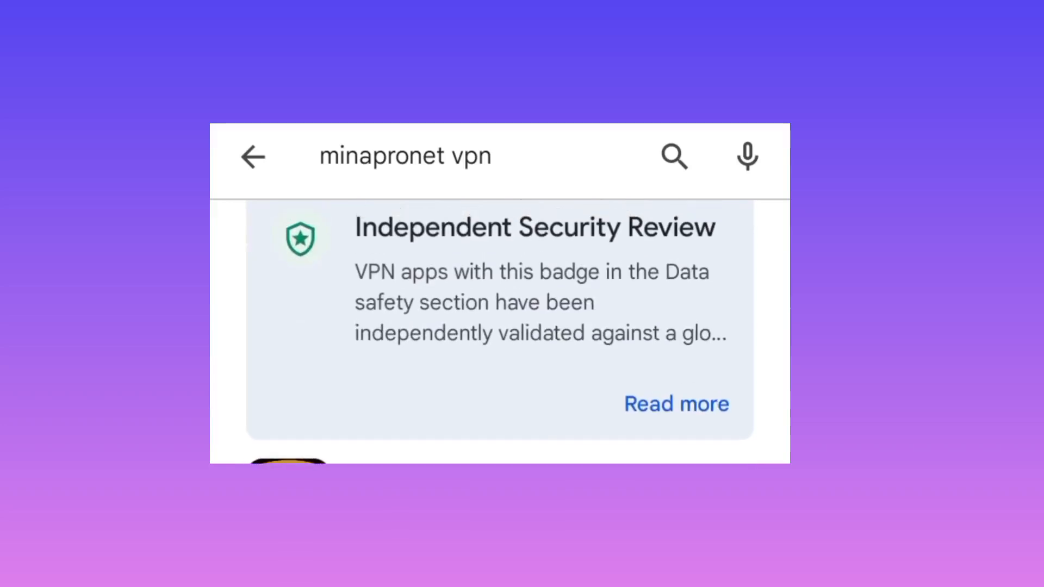
pyautogui.scroll(-3)
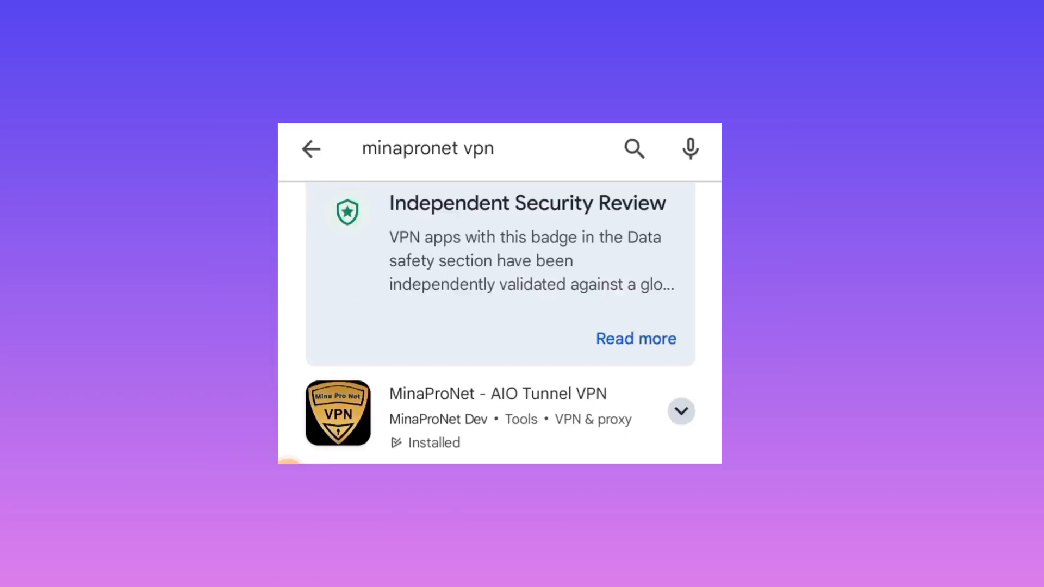
pyautogui.moveTo(415, 423)
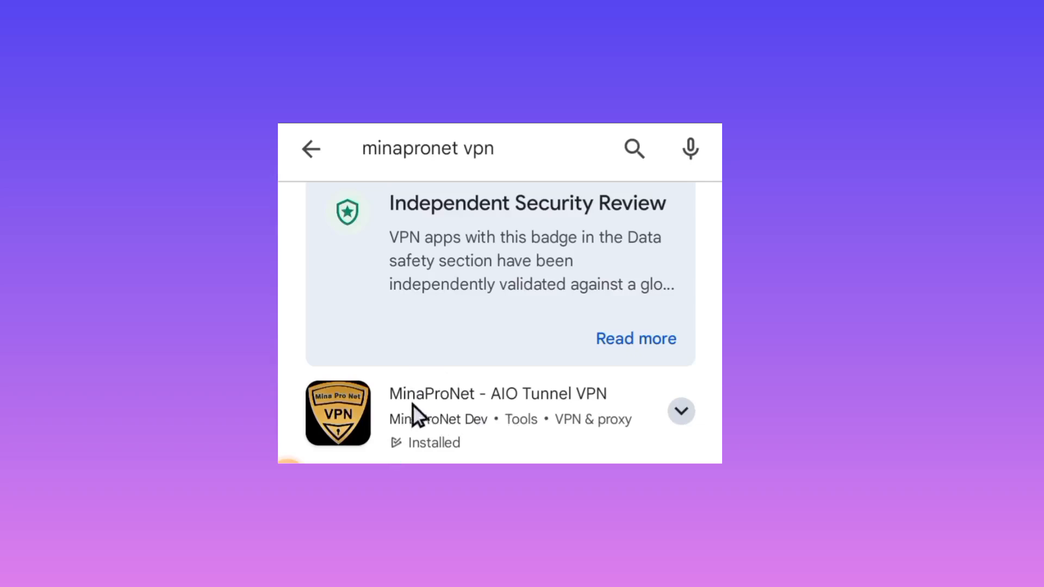
pyautogui.moveTo(459, 425)
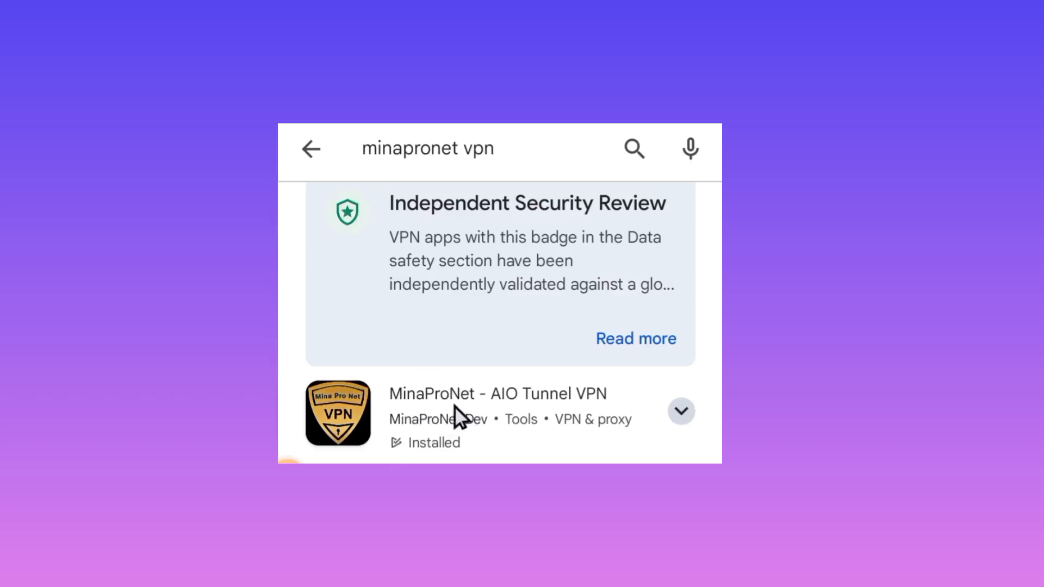
# Step: Launch MinaProNet - AIO Tunnel VPN from its store page via Open
pyautogui.click(498, 394)
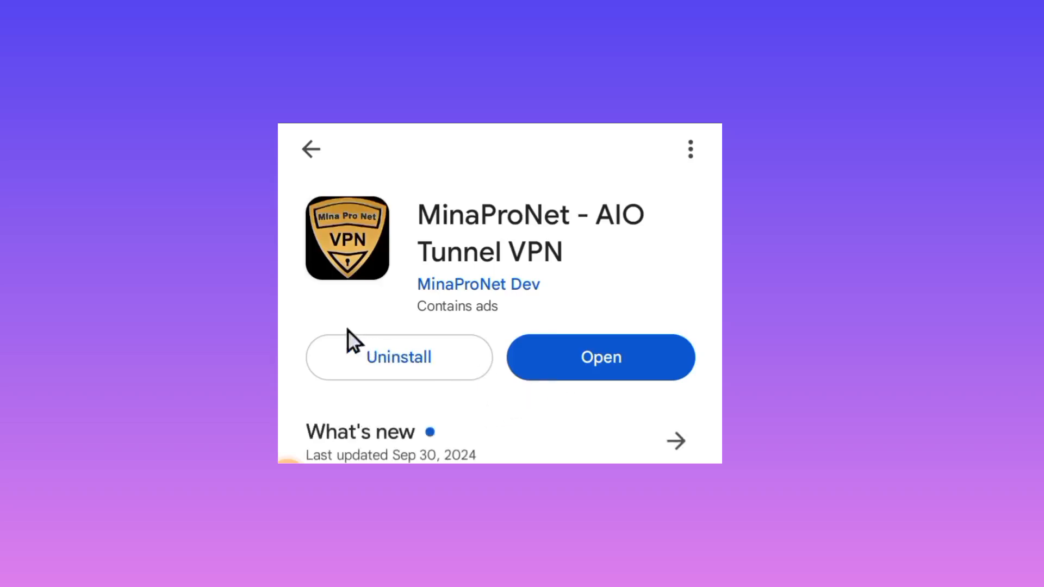
pyautogui.moveTo(477, 205)
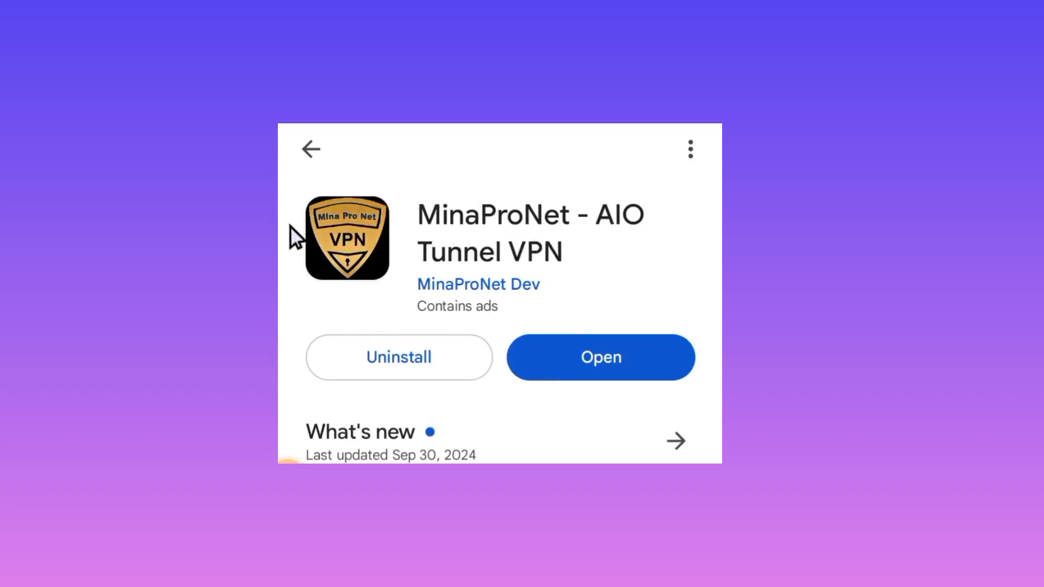
pyautogui.moveTo(359, 266)
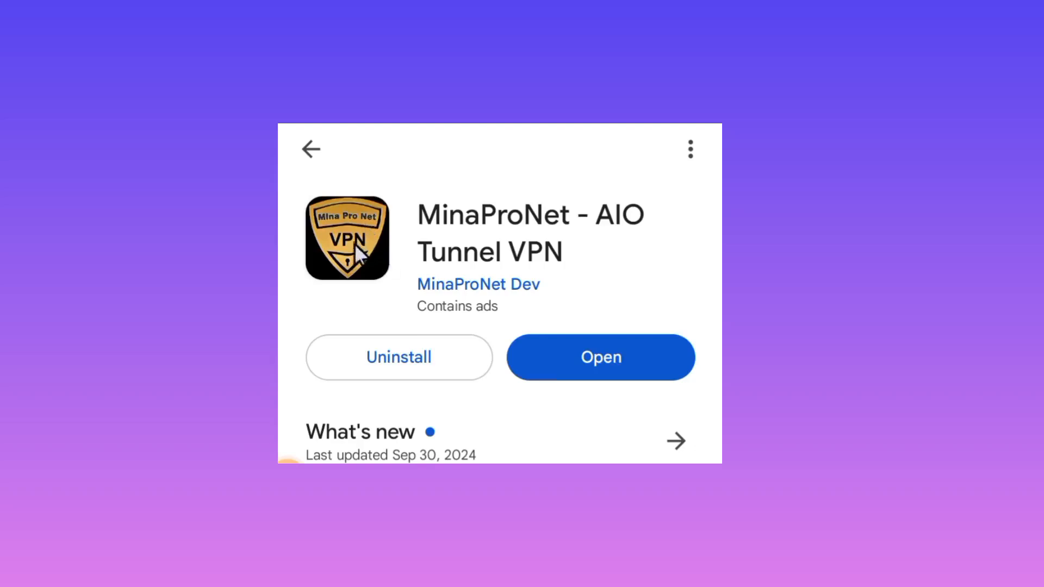
pyautogui.moveTo(558, 280)
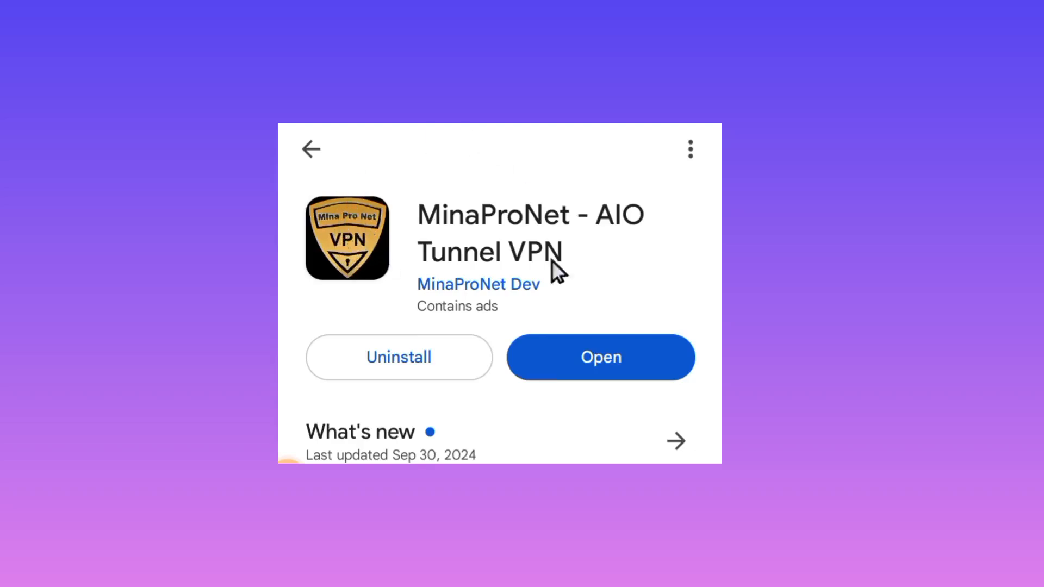
pyautogui.moveTo(670, 337)
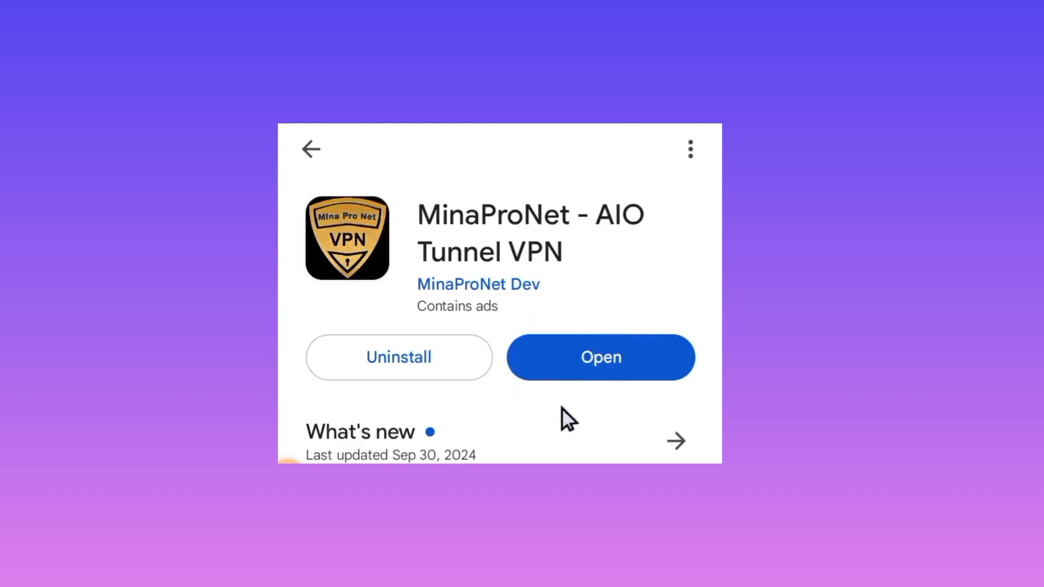
pyautogui.moveTo(541, 285)
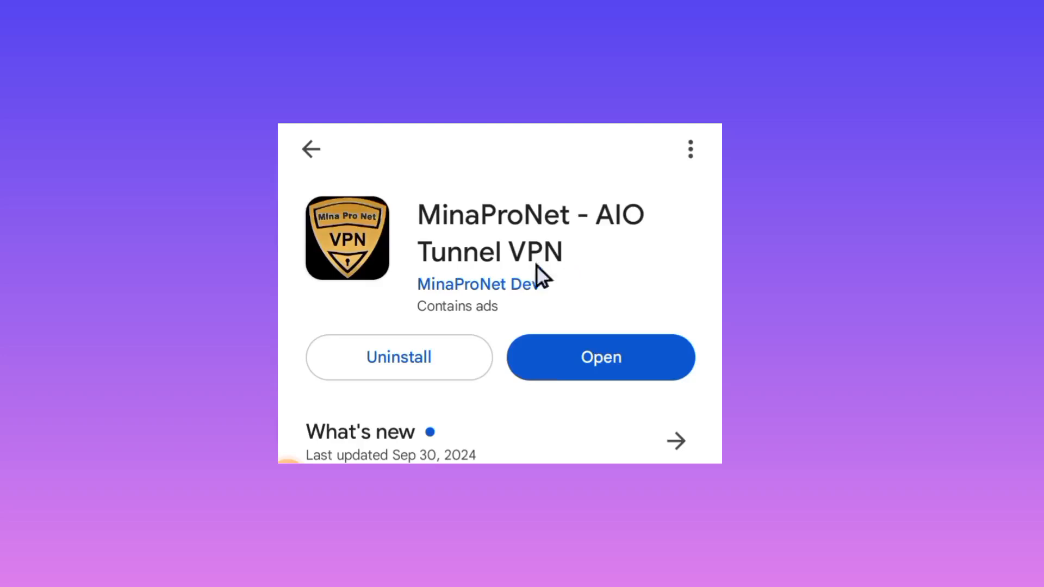
pyautogui.moveTo(533, 390)
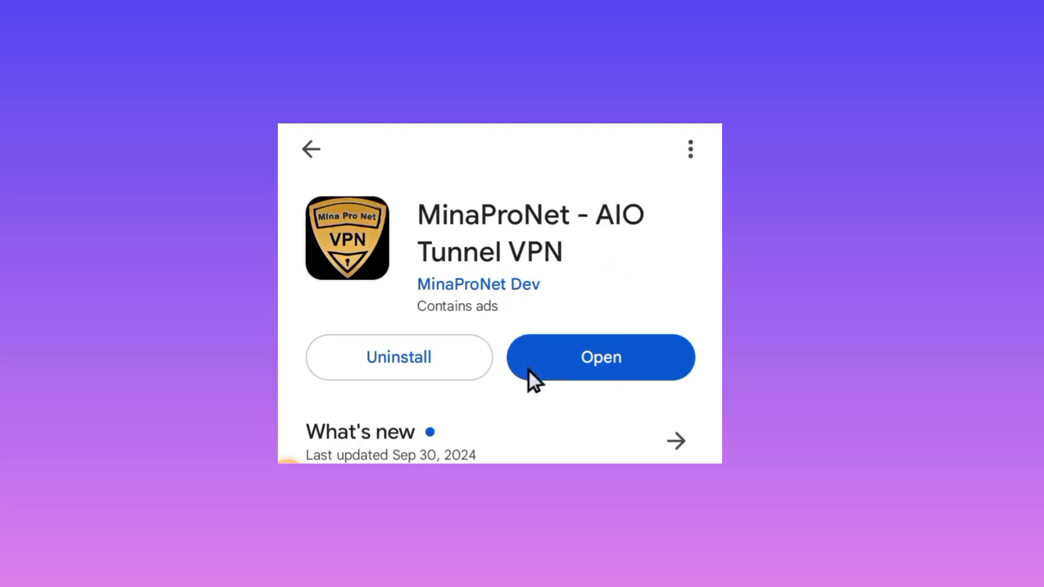
pyautogui.moveTo(635, 405)
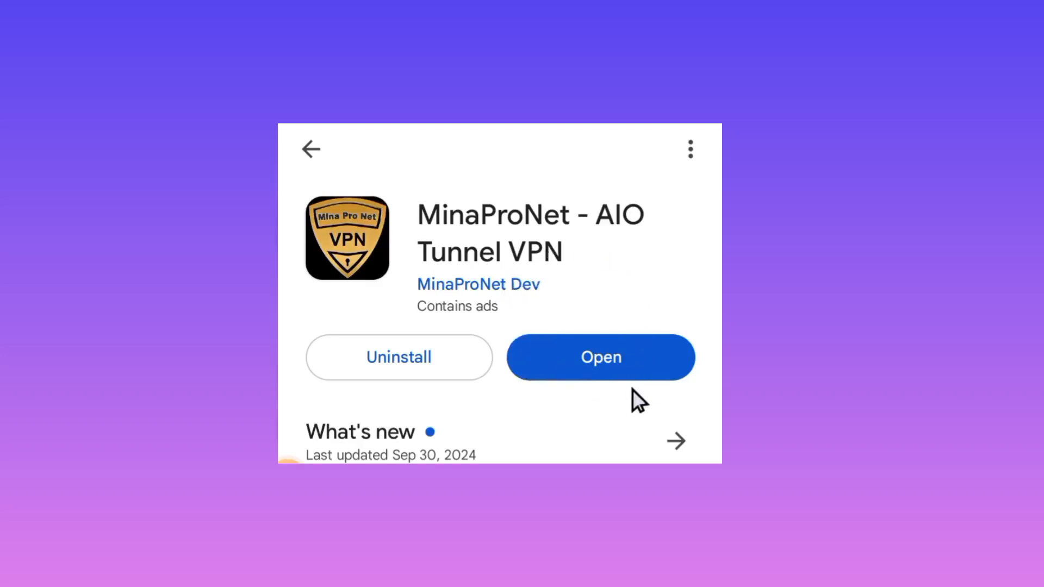
pyautogui.moveTo(598, 375)
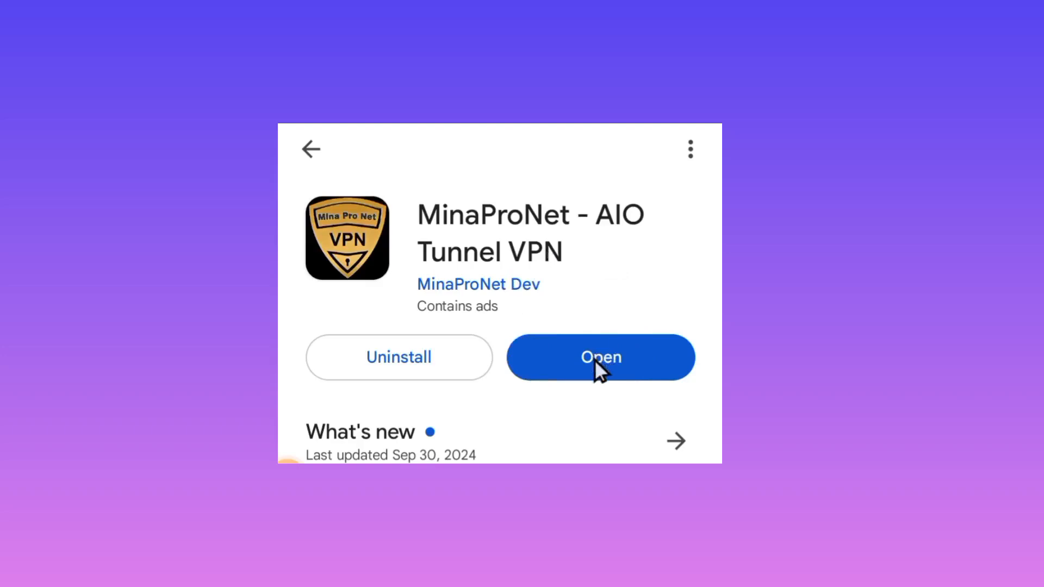
pyautogui.click(601, 356)
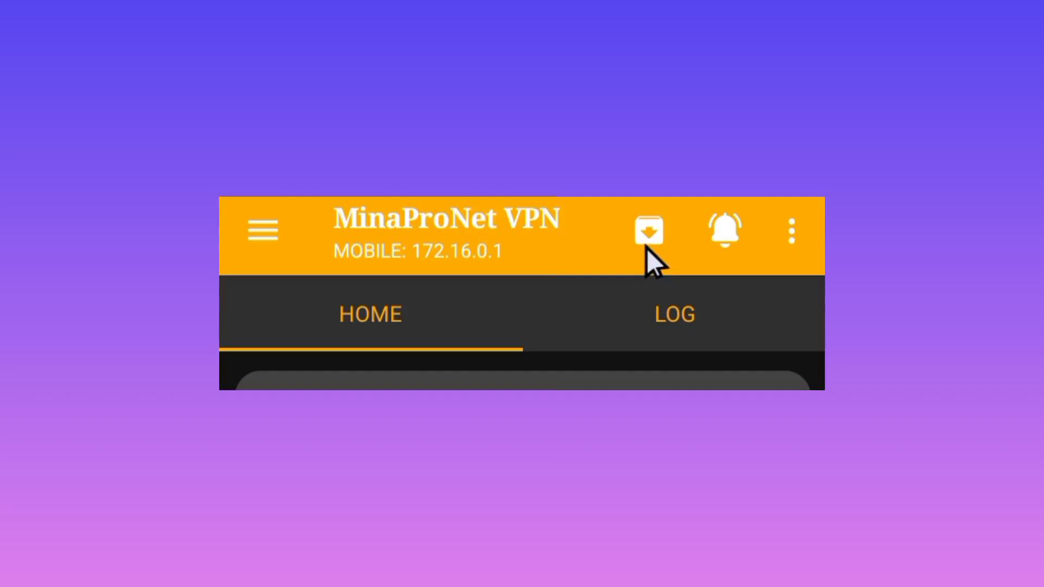
pyautogui.moveTo(669, 253)
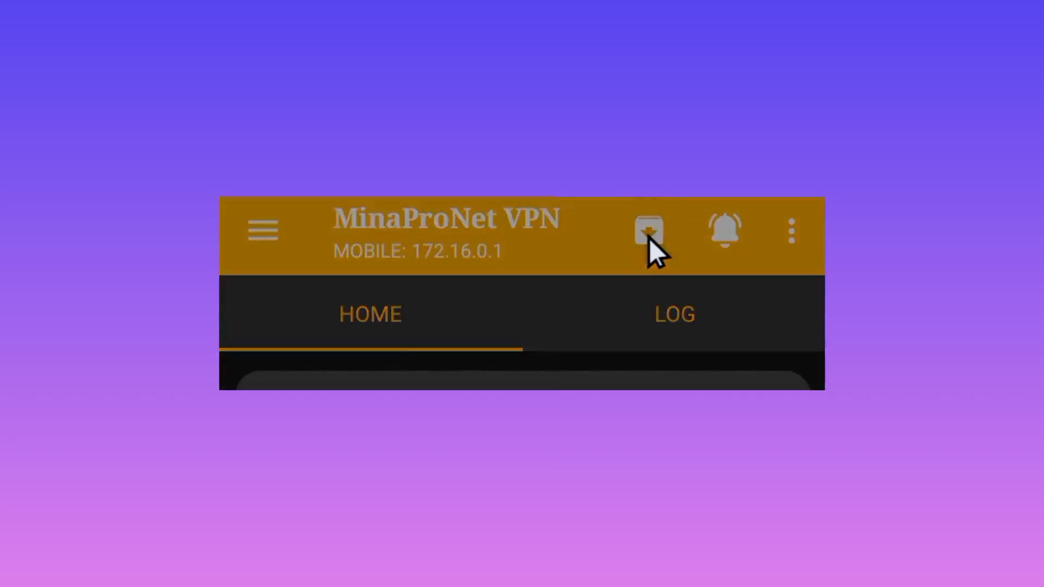
# Step: Run the config update check and acknowledge config V41 is already the latest version
pyautogui.click(649, 230)
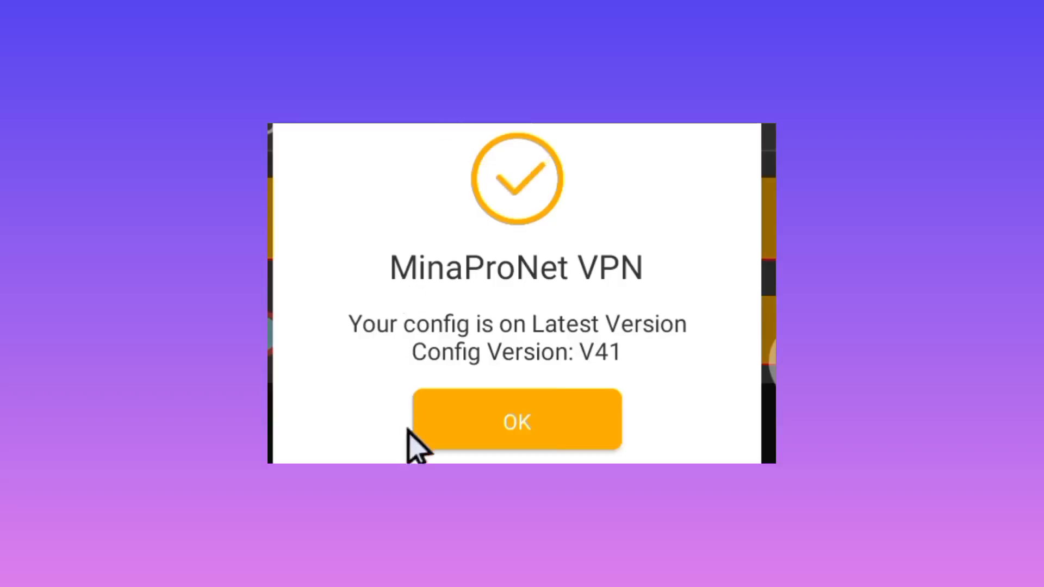
pyautogui.moveTo(585, 375)
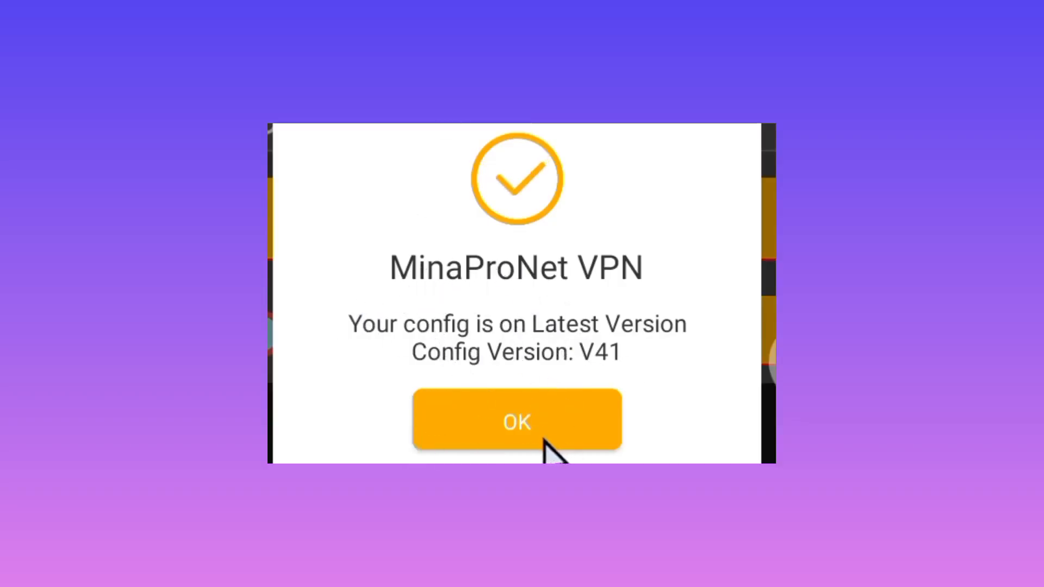
pyautogui.click(517, 422)
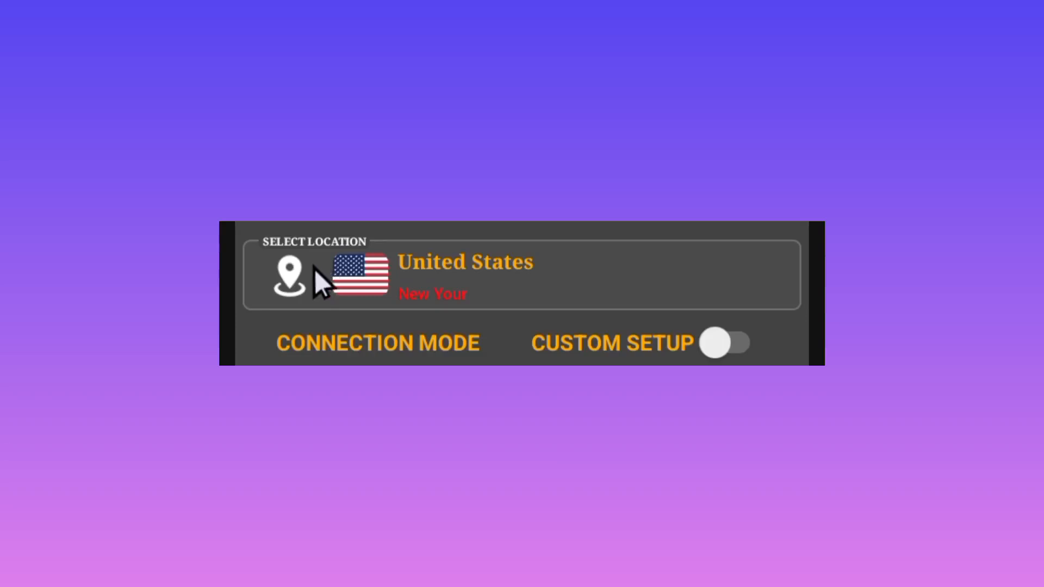
pyautogui.moveTo(340, 291)
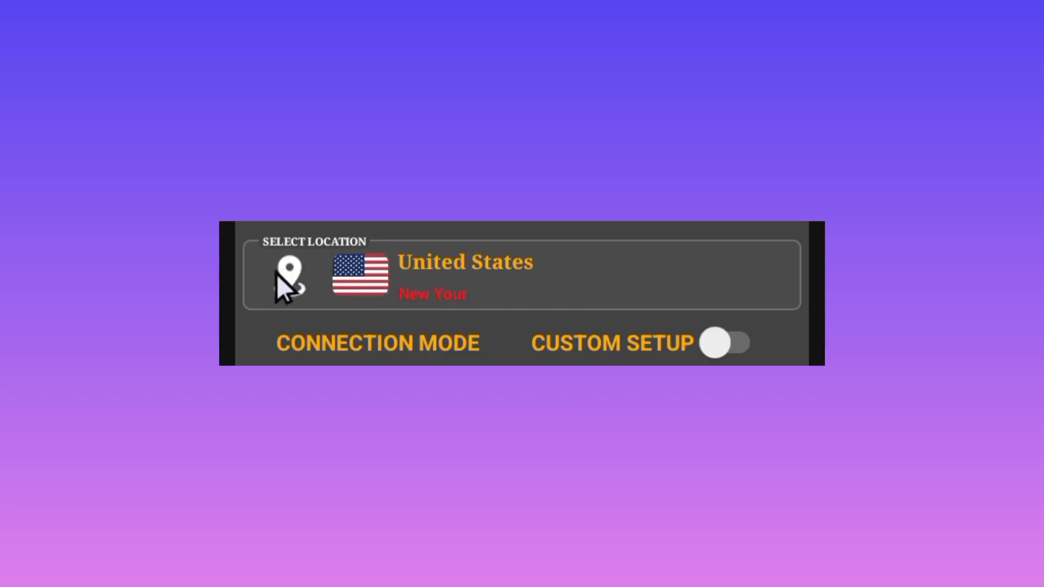
pyautogui.moveTo(556, 285)
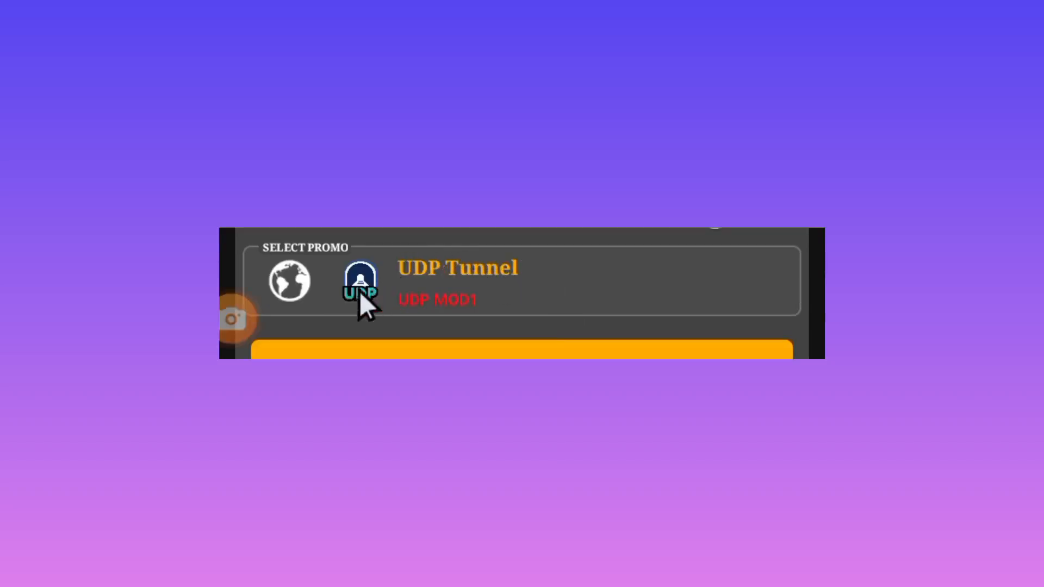
pyautogui.moveTo(280, 321)
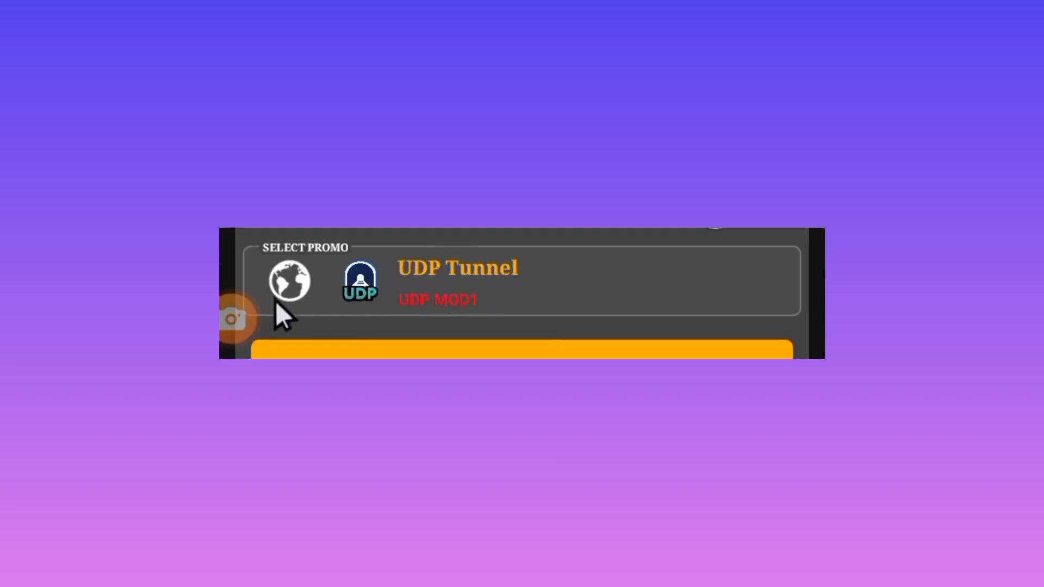
pyautogui.moveTo(463, 262)
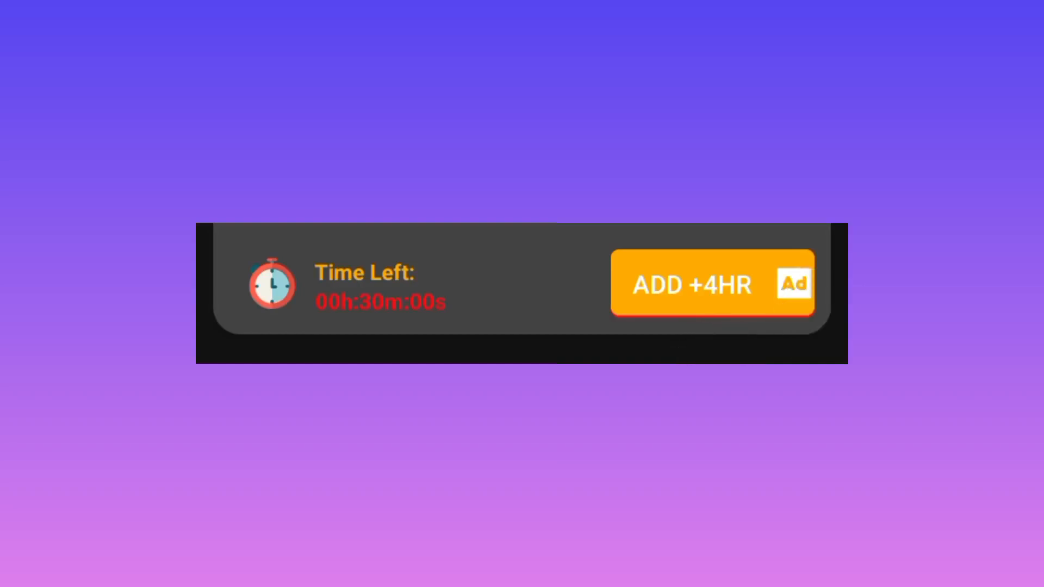
pyautogui.moveTo(501, 265)
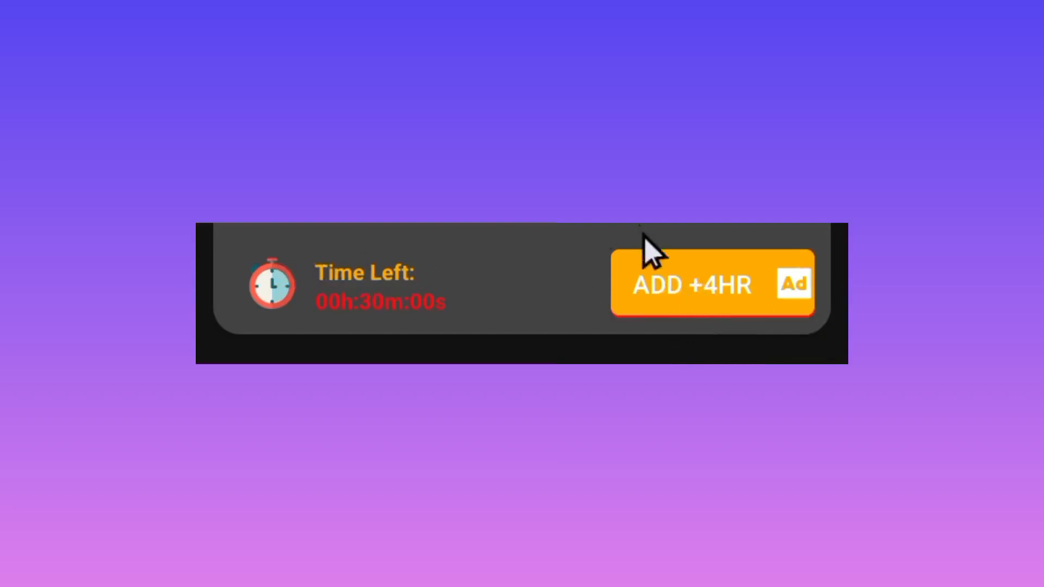
pyautogui.moveTo(702, 248)
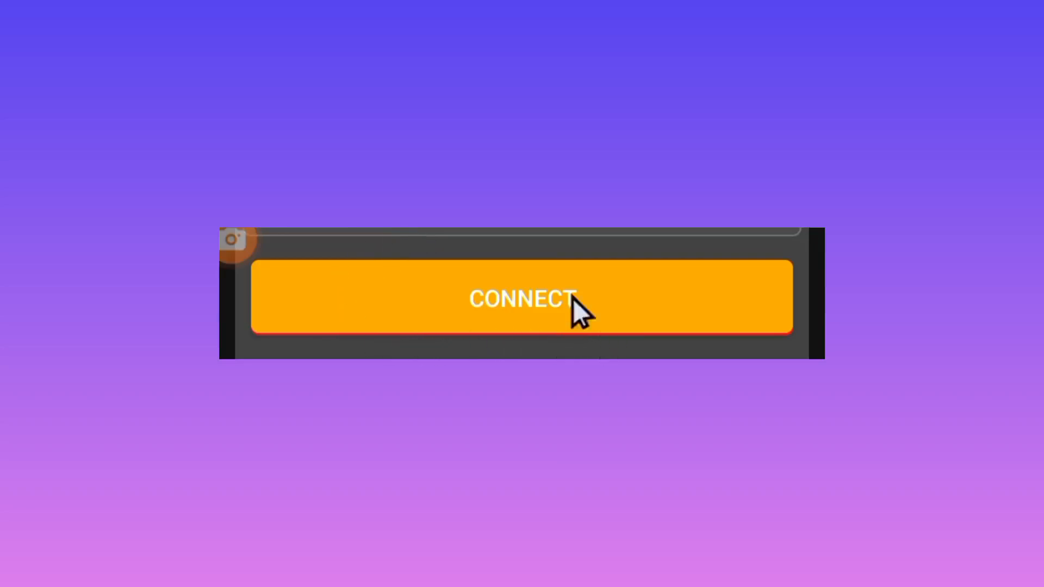
pyautogui.moveTo(490, 251)
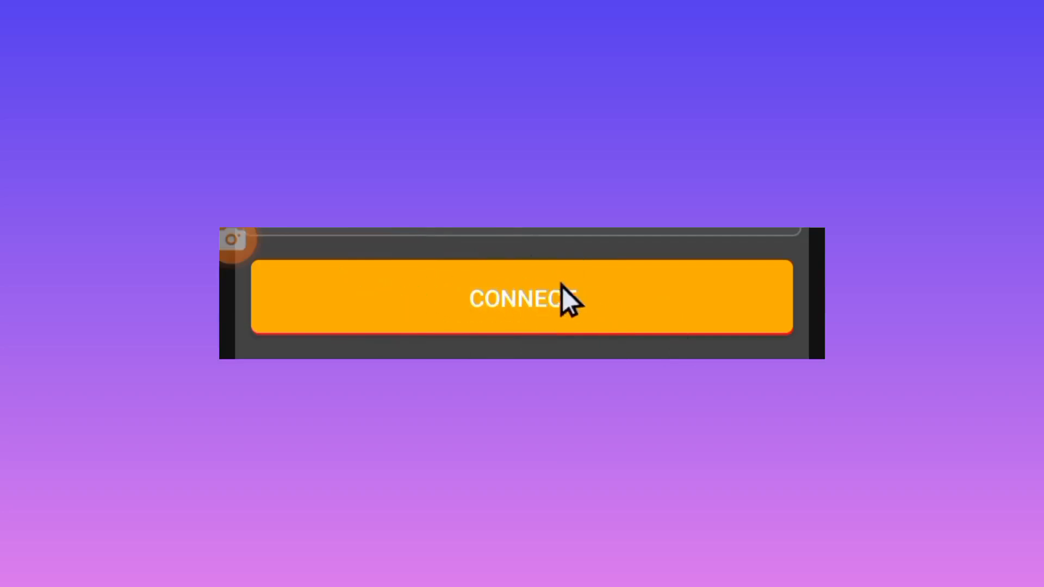
pyautogui.moveTo(389, 306)
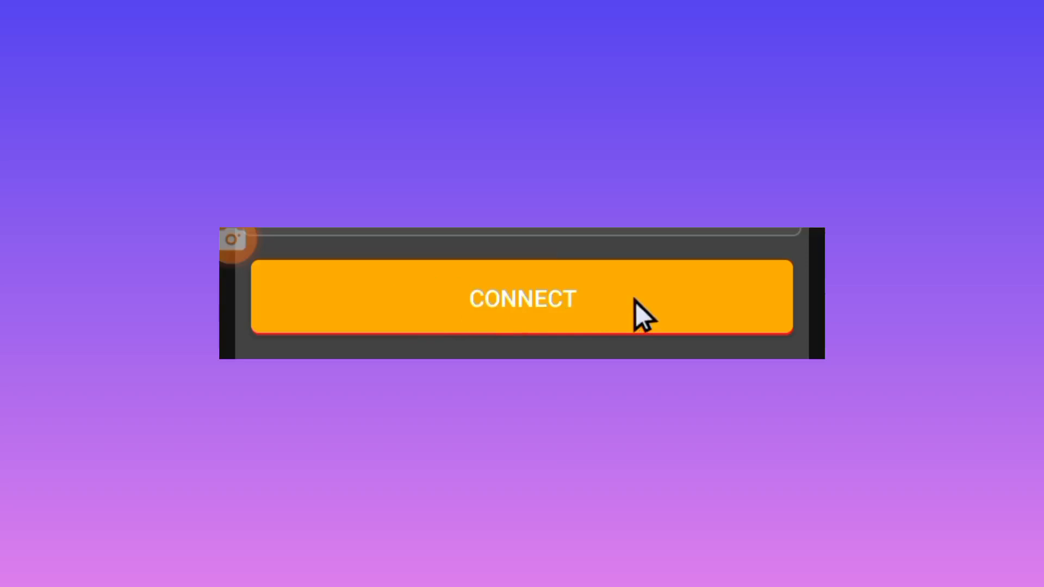
pyautogui.moveTo(663, 356)
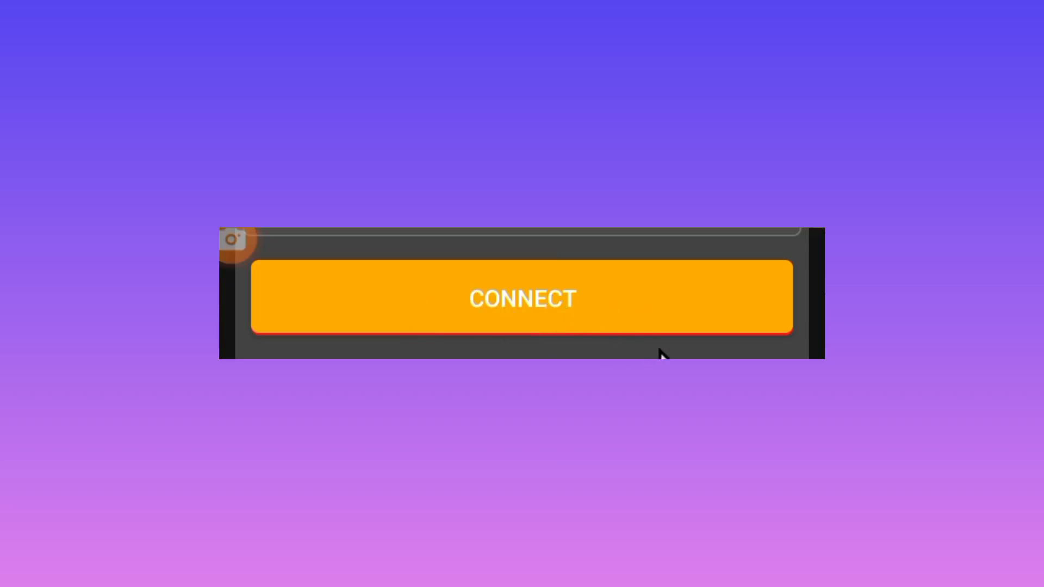